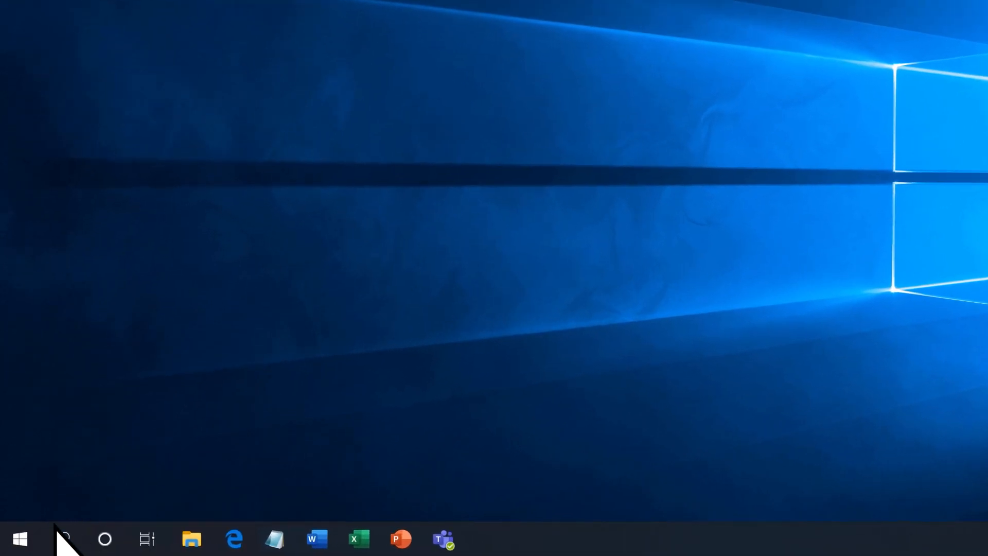
Step: Search the Start menu for 'store' to launch Microsoft Store
left_click(22, 551)
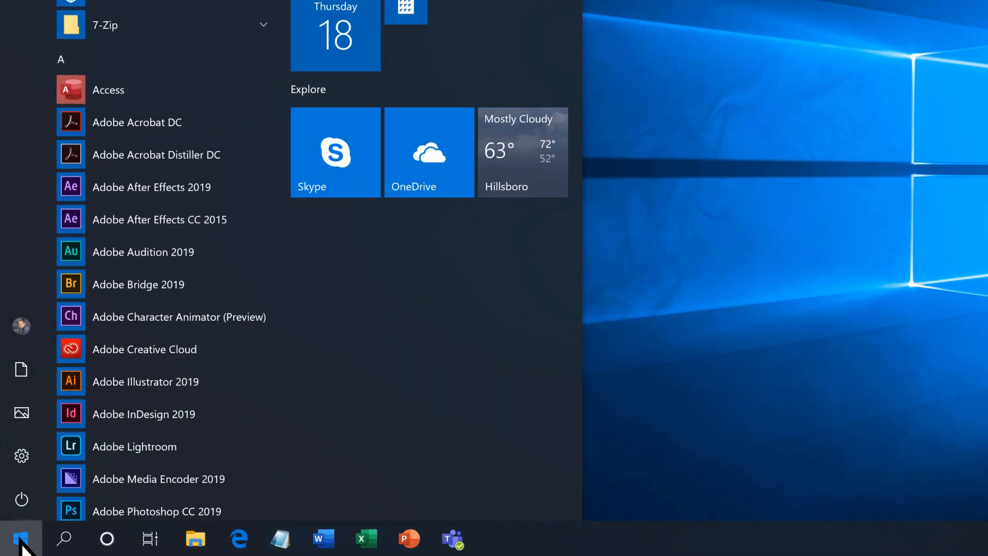
type("store")
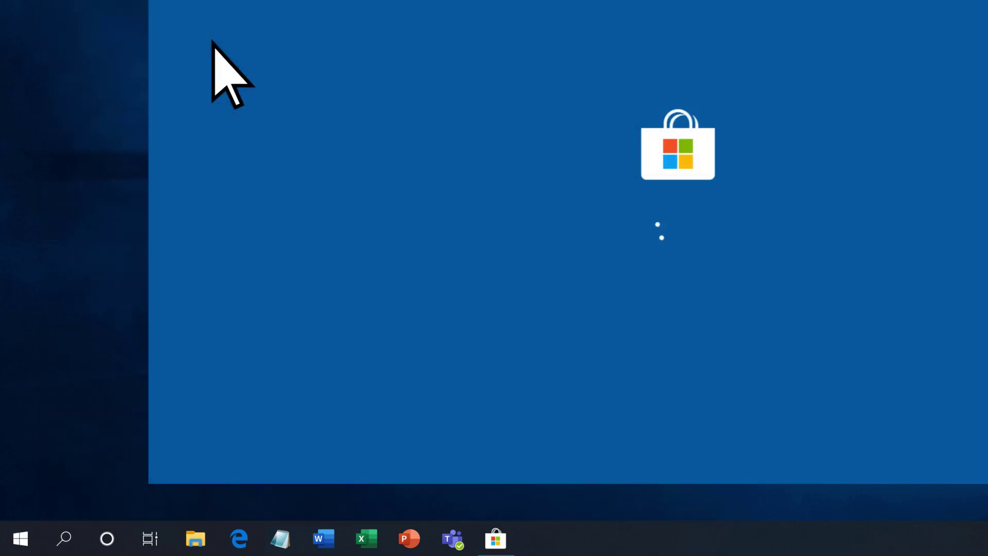
Step: Search the Store for 'Windows 10 Pro' and open its $99.00 upgrade page
left_click(496, 539)
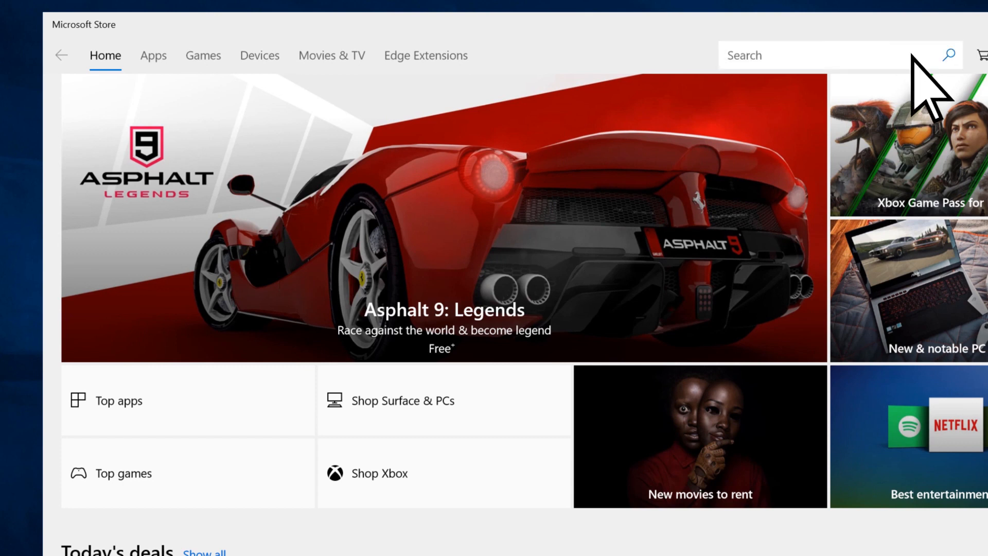
type("Windows 10 Pro")
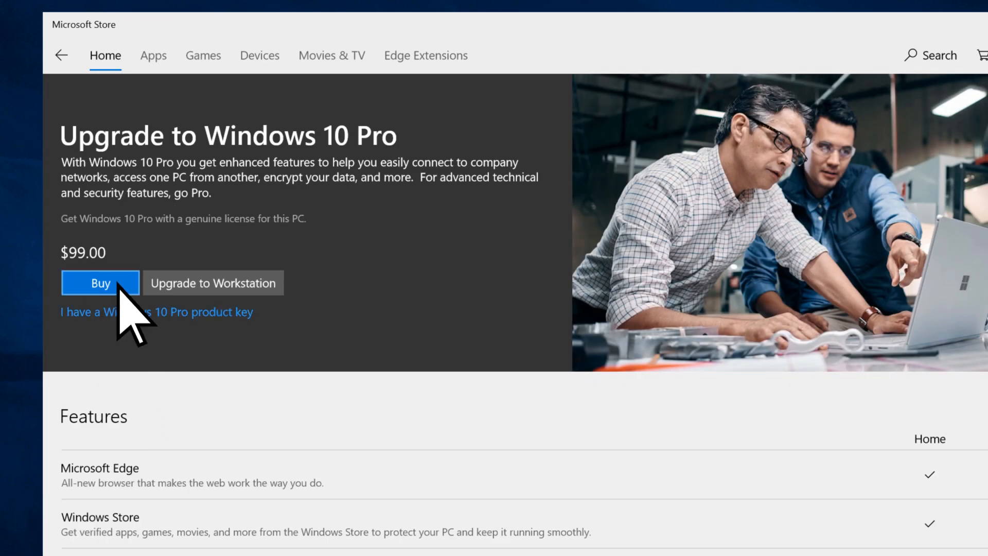
Step: Buy the $99.00 Windows 10 Pro upgrade, confirming with the PIN and saved card
left_click(100, 282)
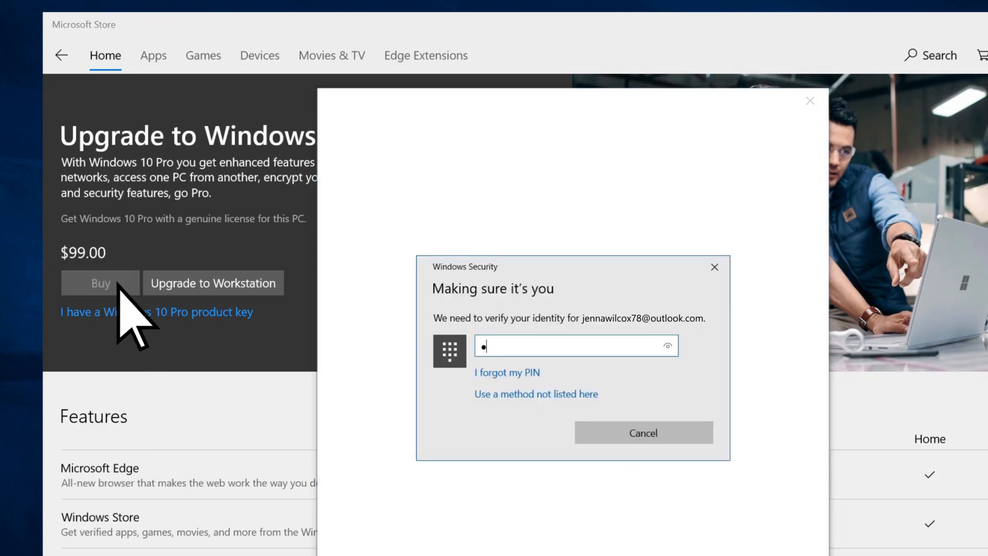
key("Enter")
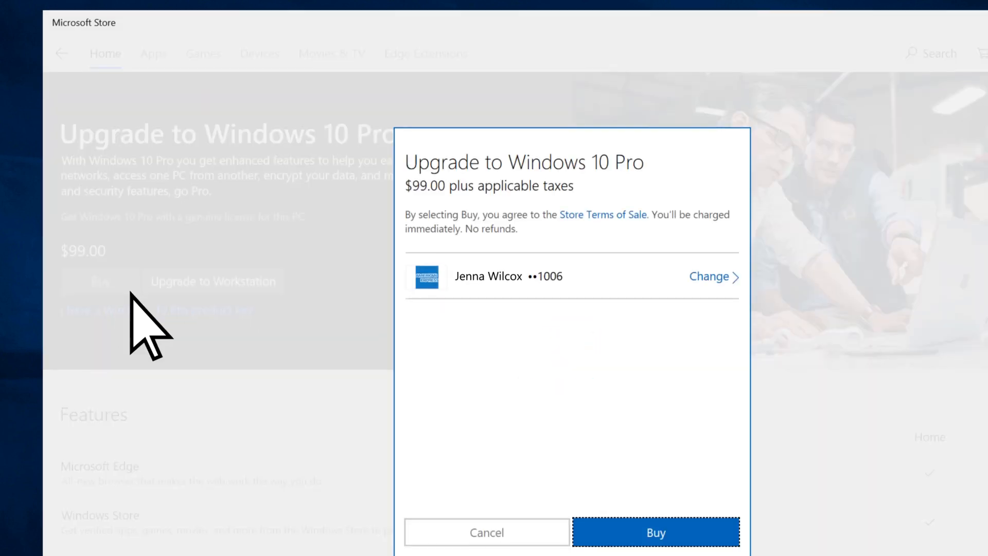
left_click(658, 546)
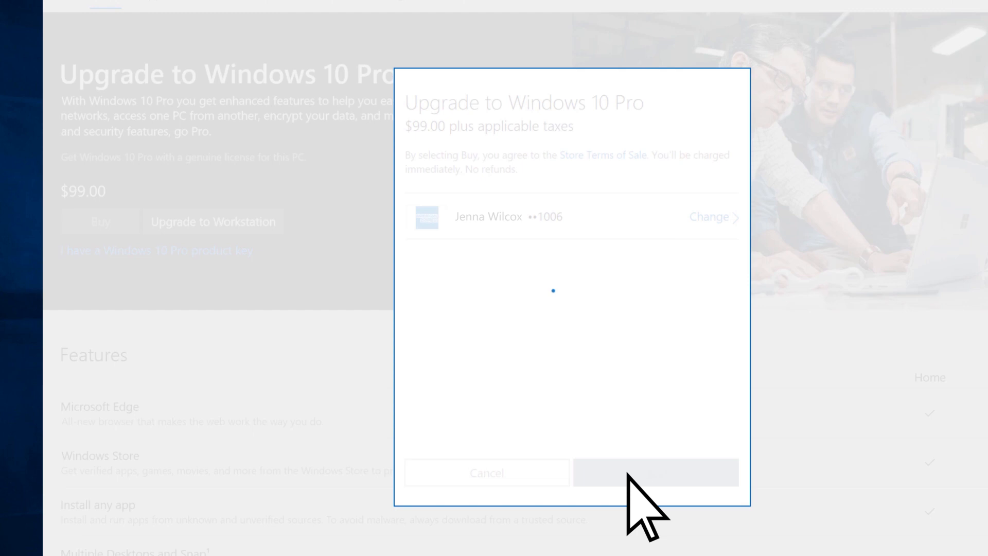
left_click(656, 472)
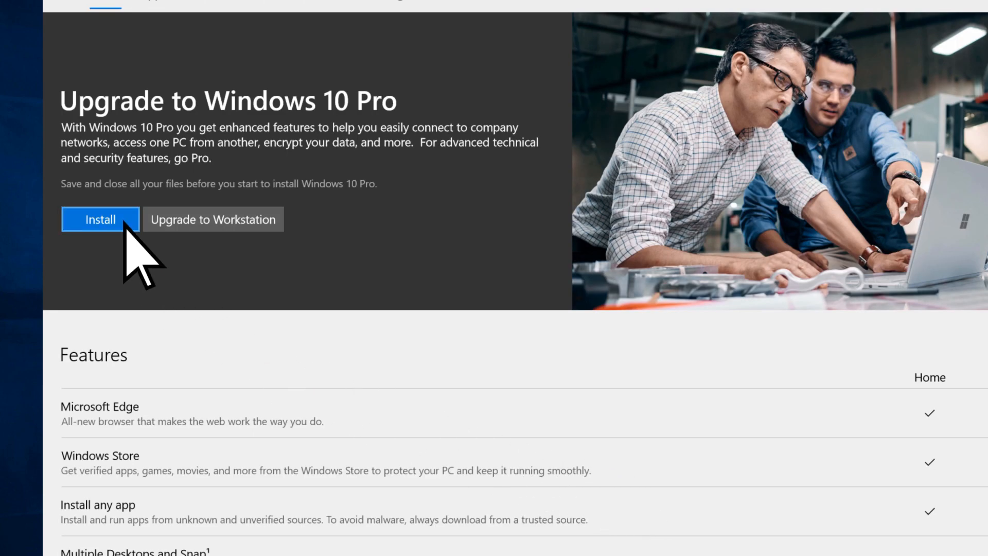
Step: Install the Windows 10 Pro upgrade, confirming files are saved to proceed
left_click(101, 219)
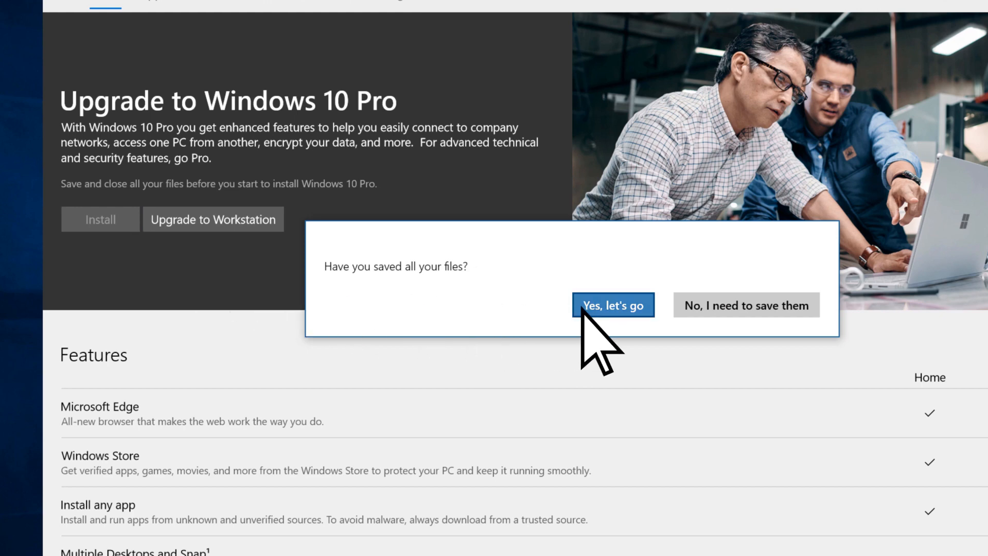
left_click(613, 306)
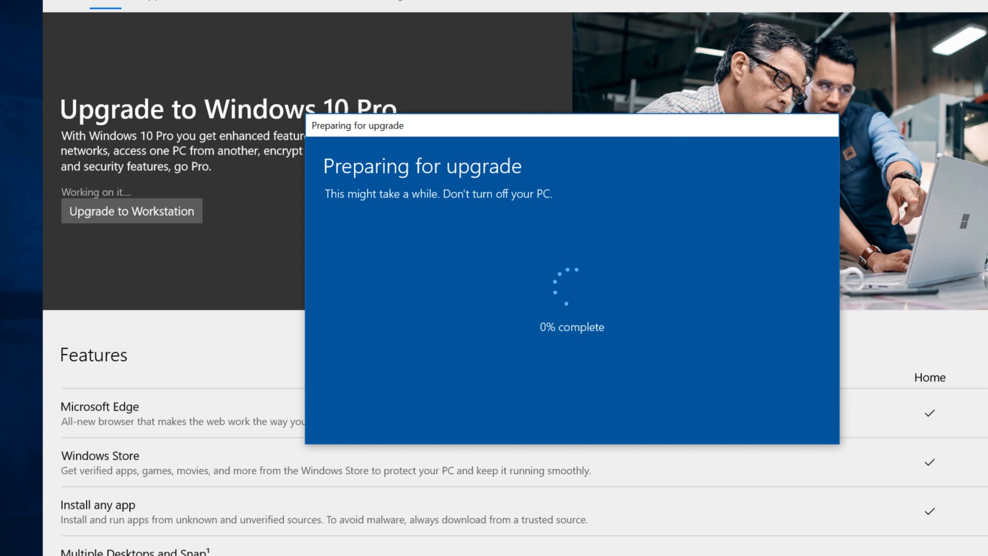